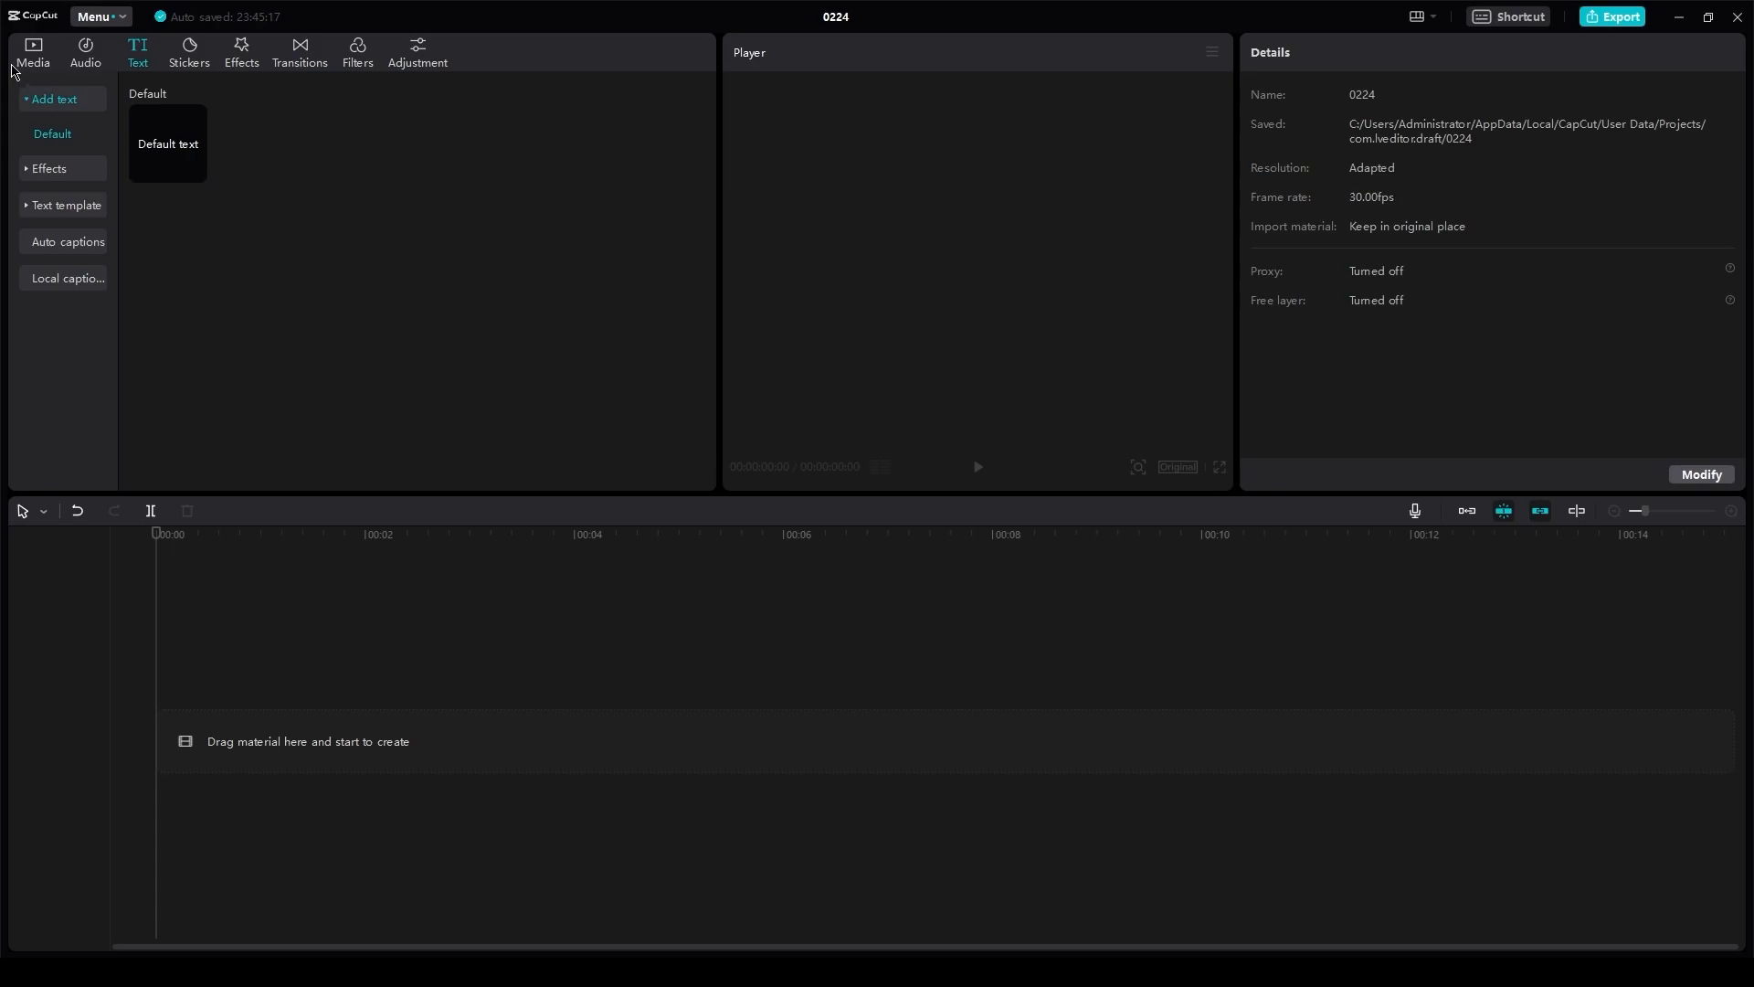
Step: Place the bottle photo from the Media panel onto the main timeline track
click(33, 51)
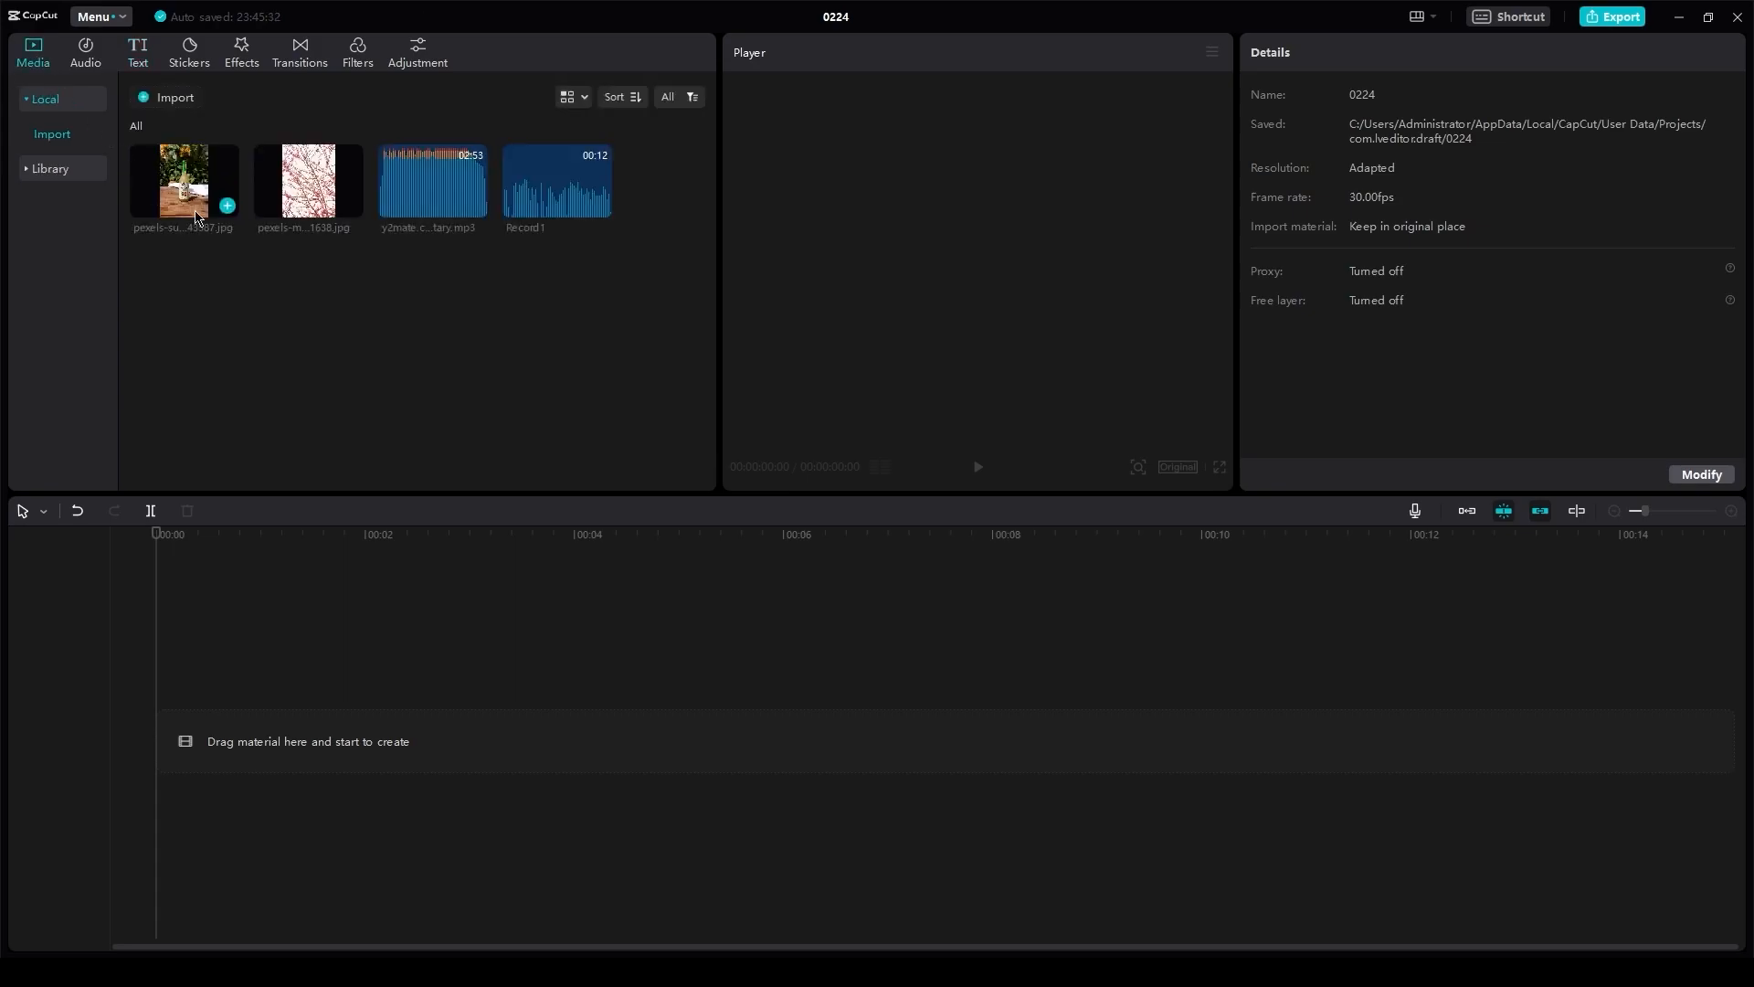
drag(183, 183, 448, 711)
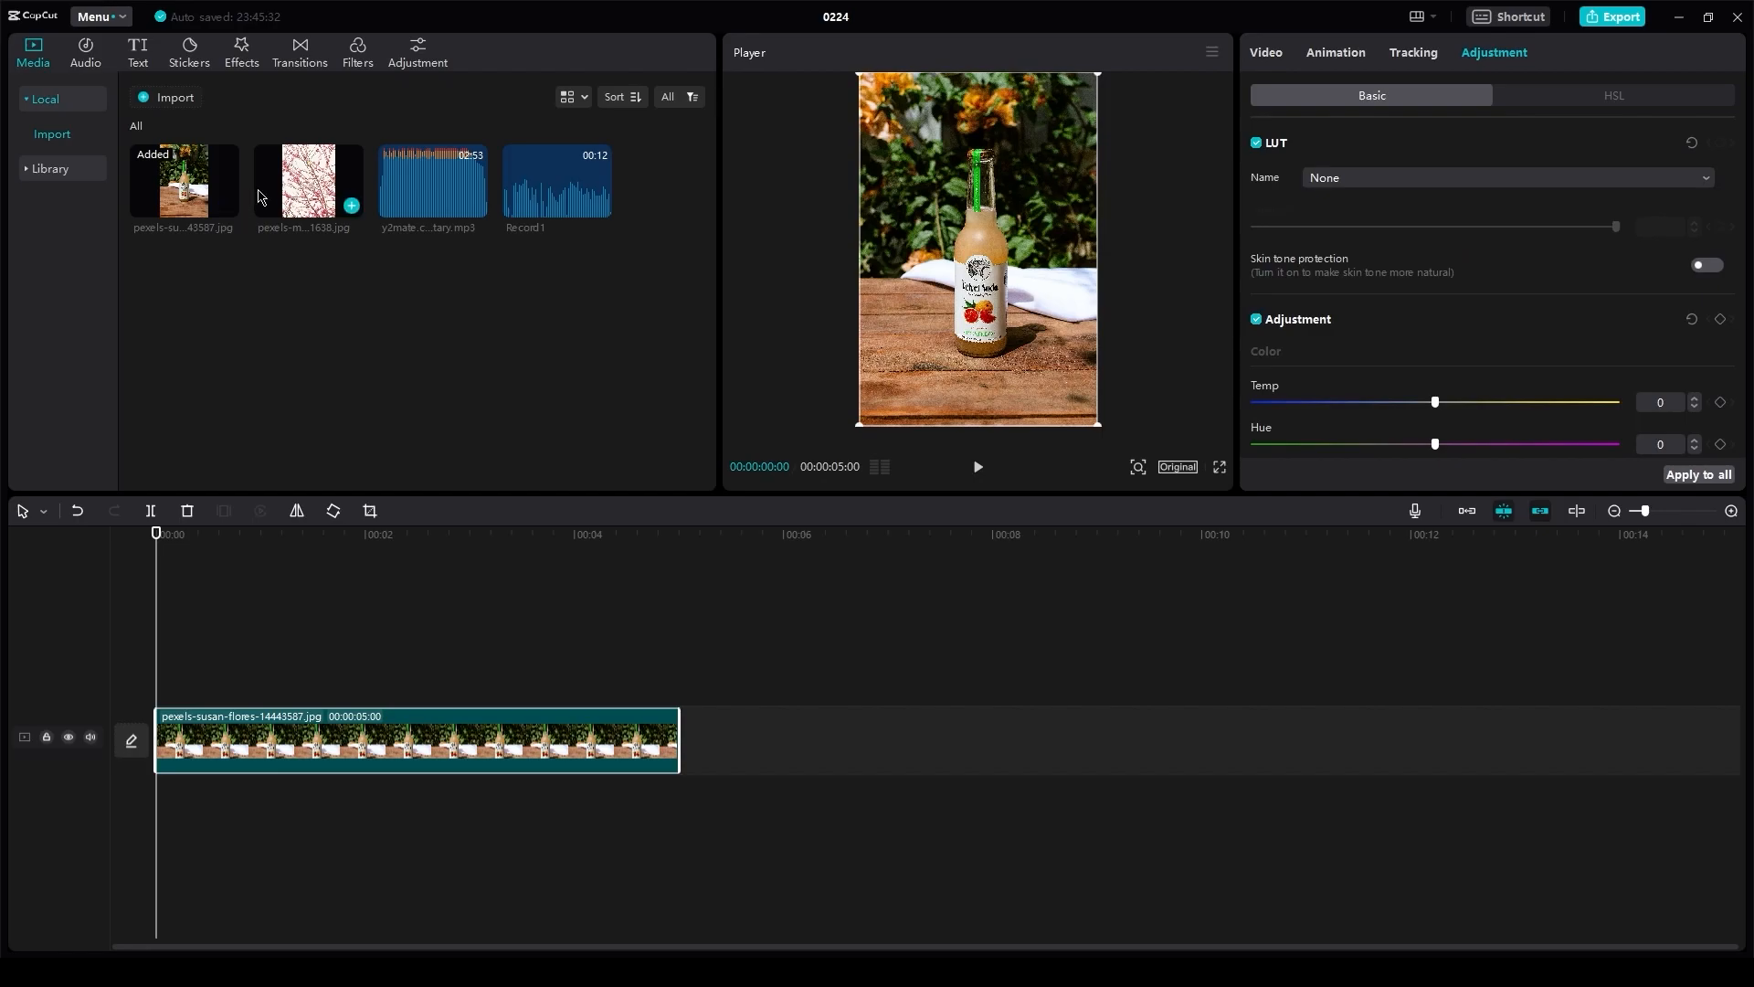
Step: Add the blossom image as an overlay above the bottle clip and shrink it into the bottom-right corner
drag(303, 181, 470, 661)
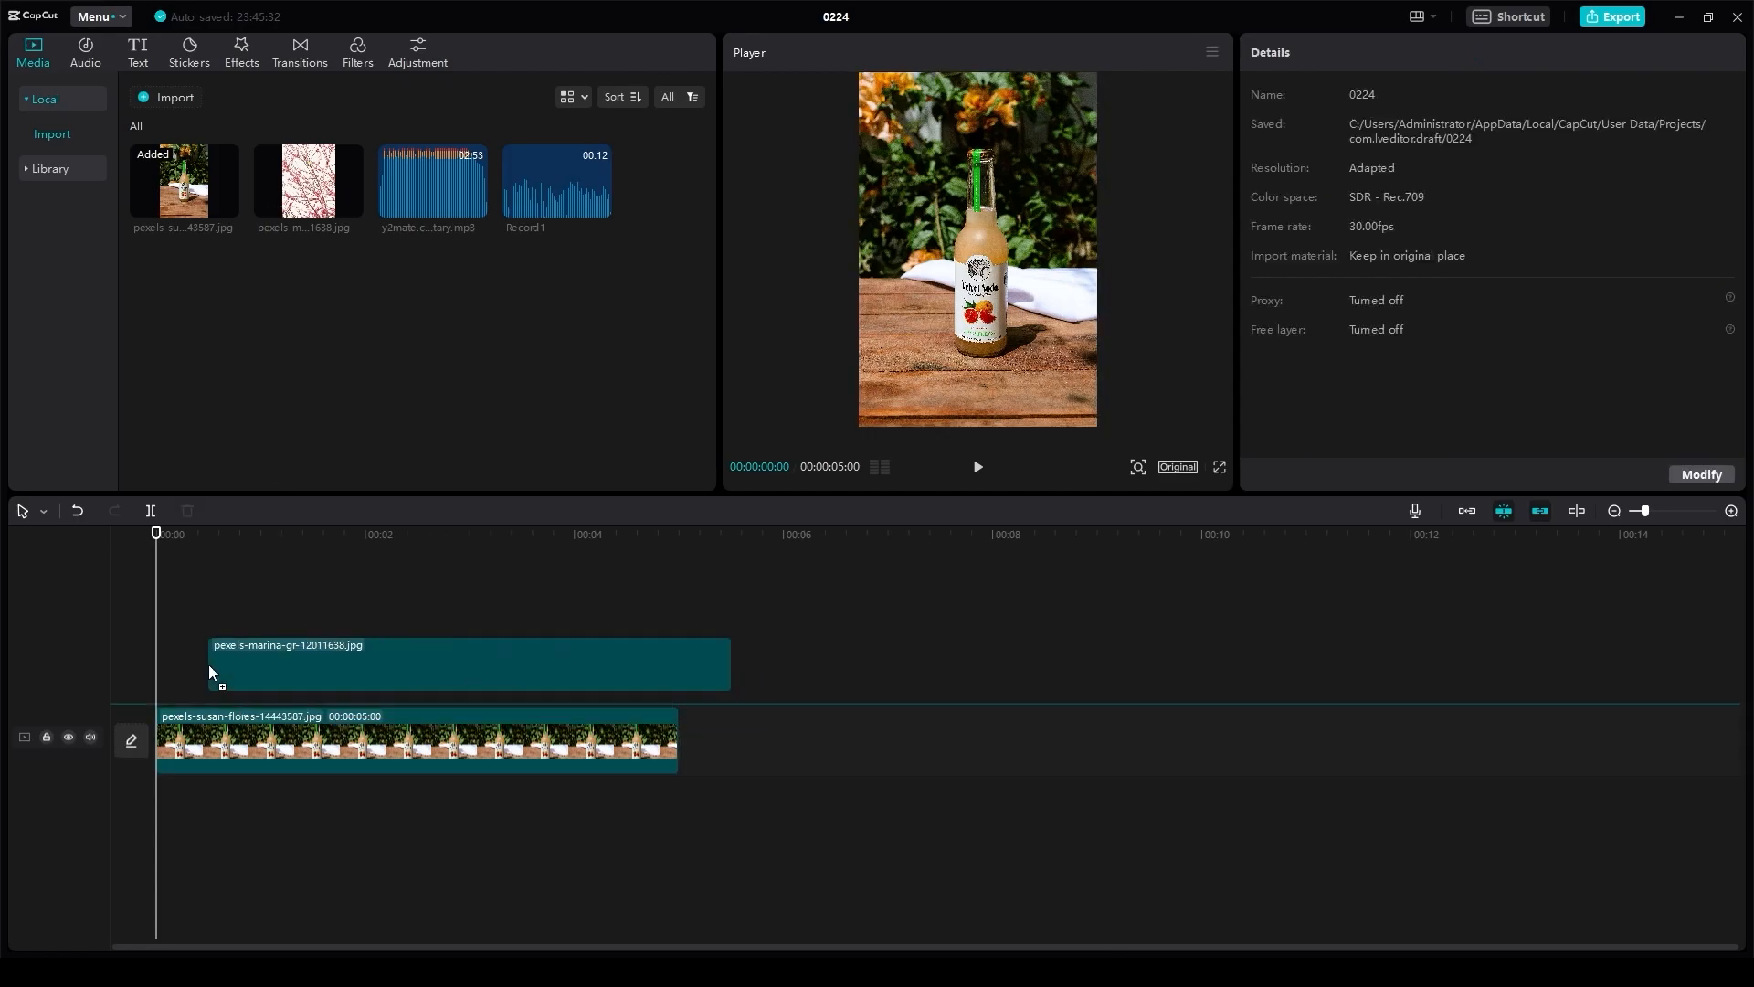
click(448, 672)
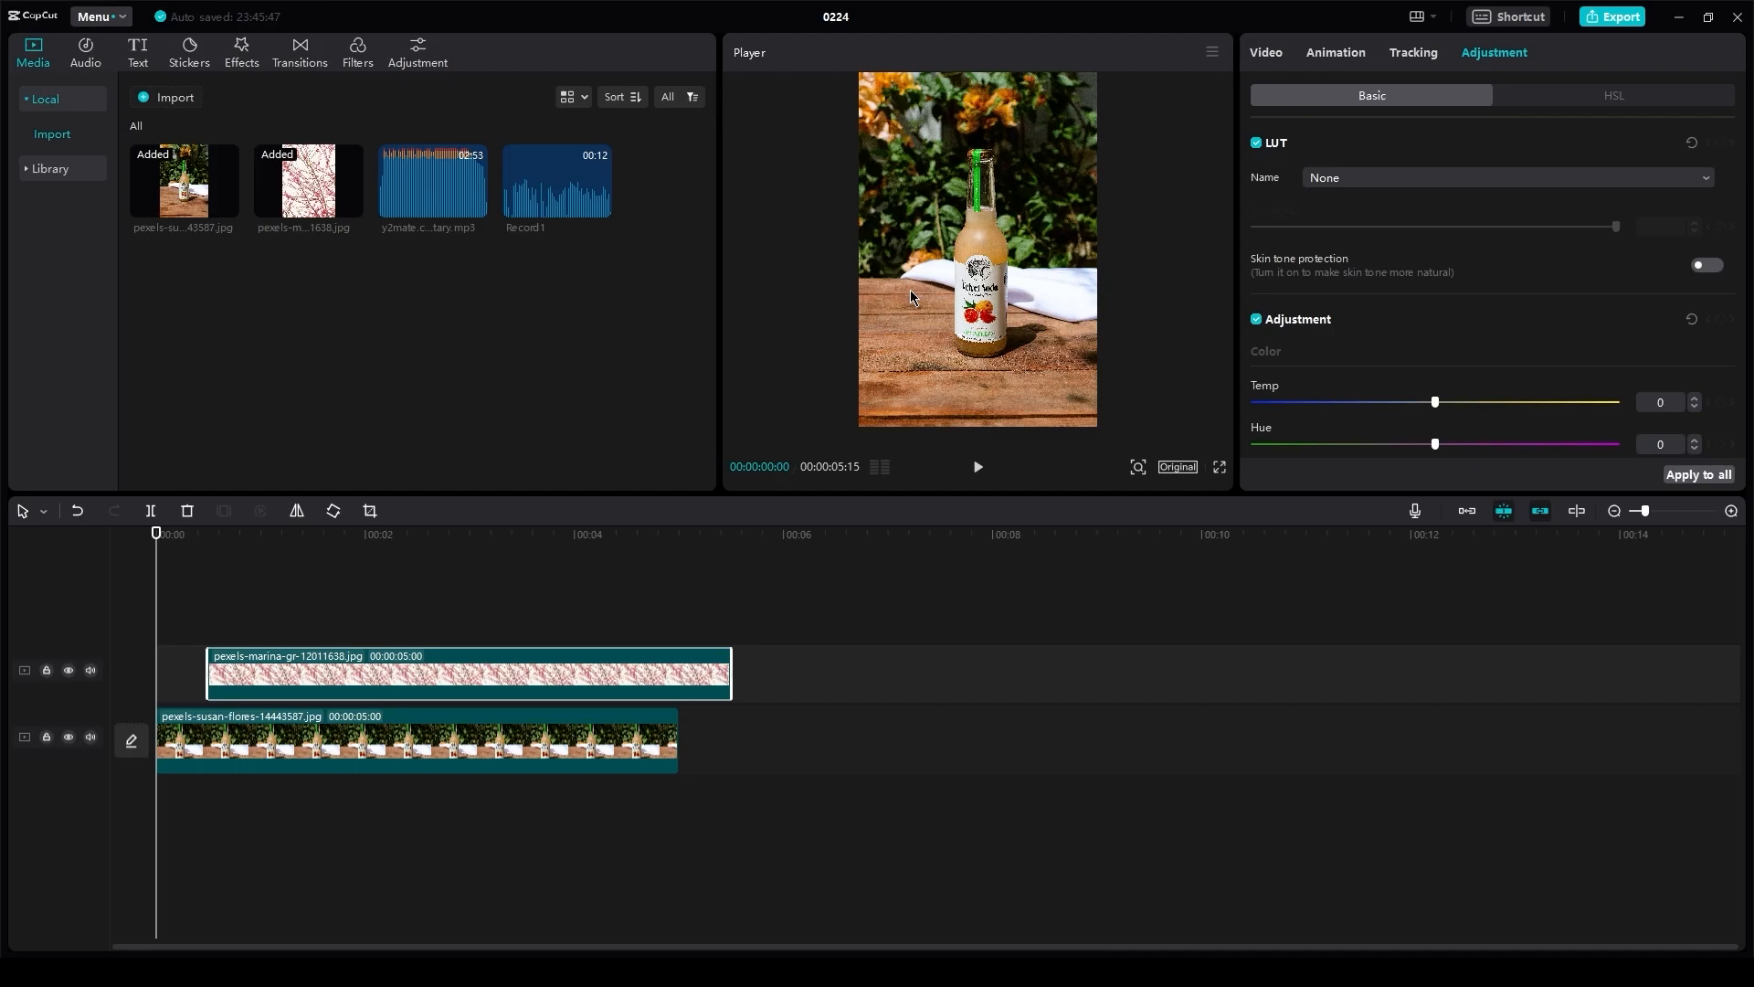
mouse_move(284, 556)
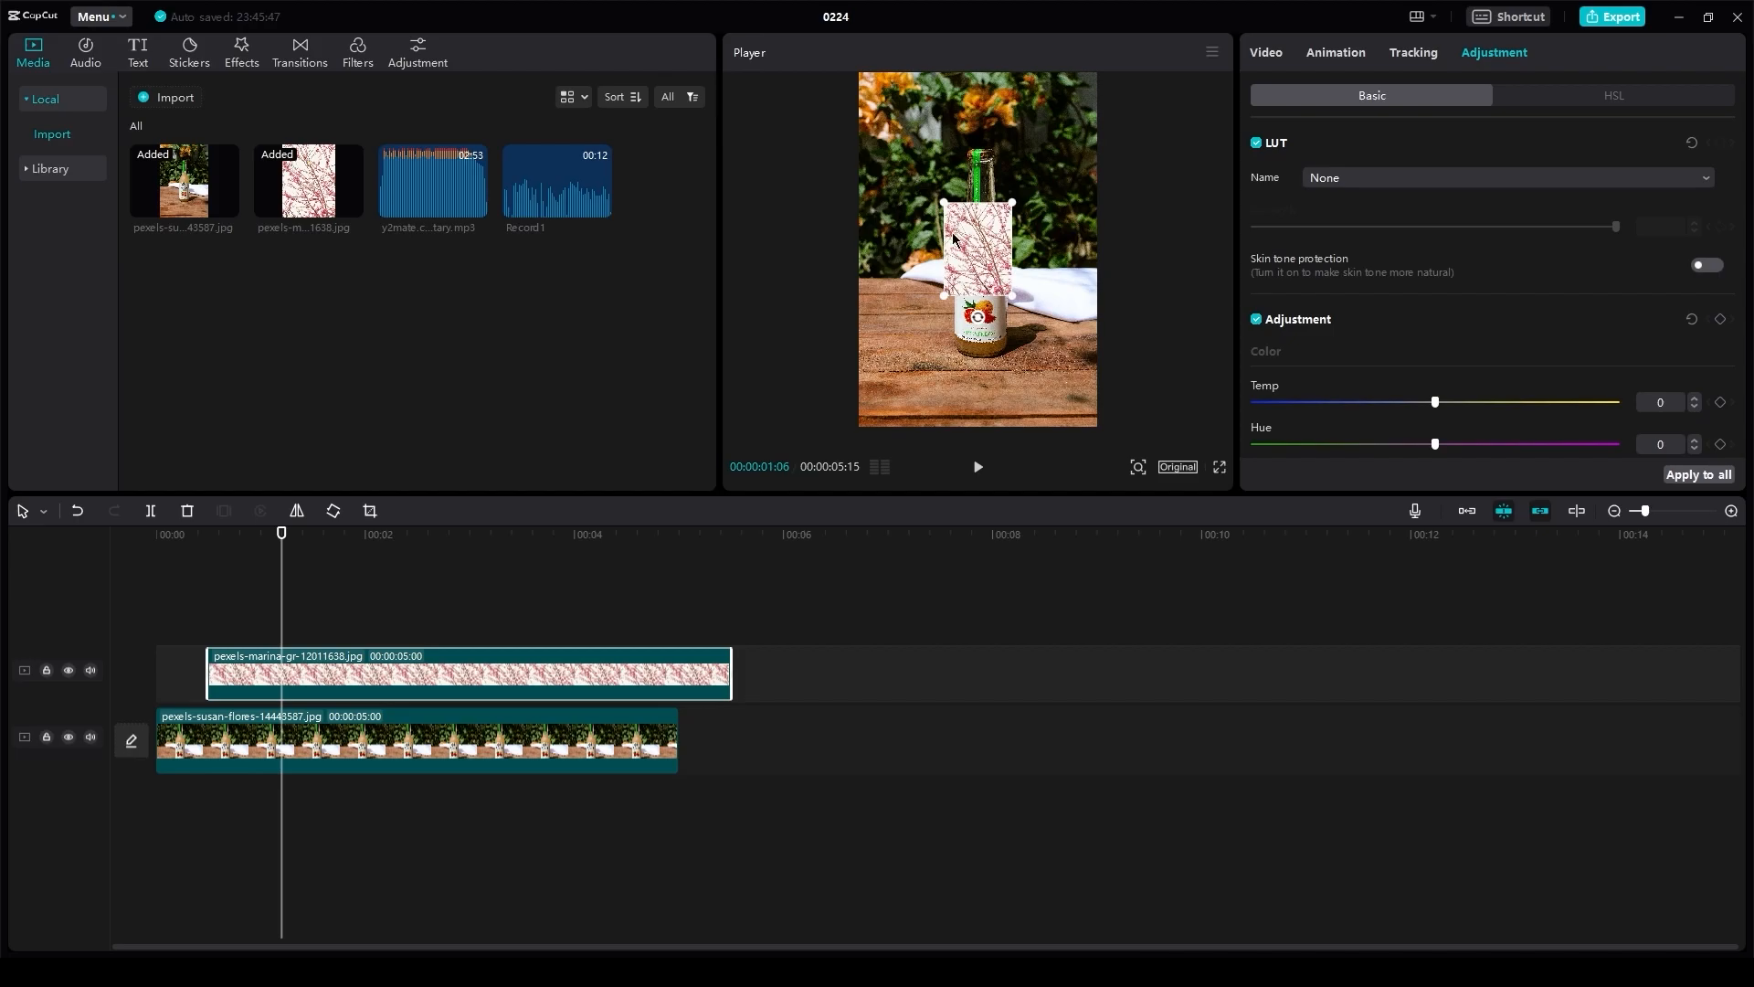
drag(980, 258, 1058, 375)
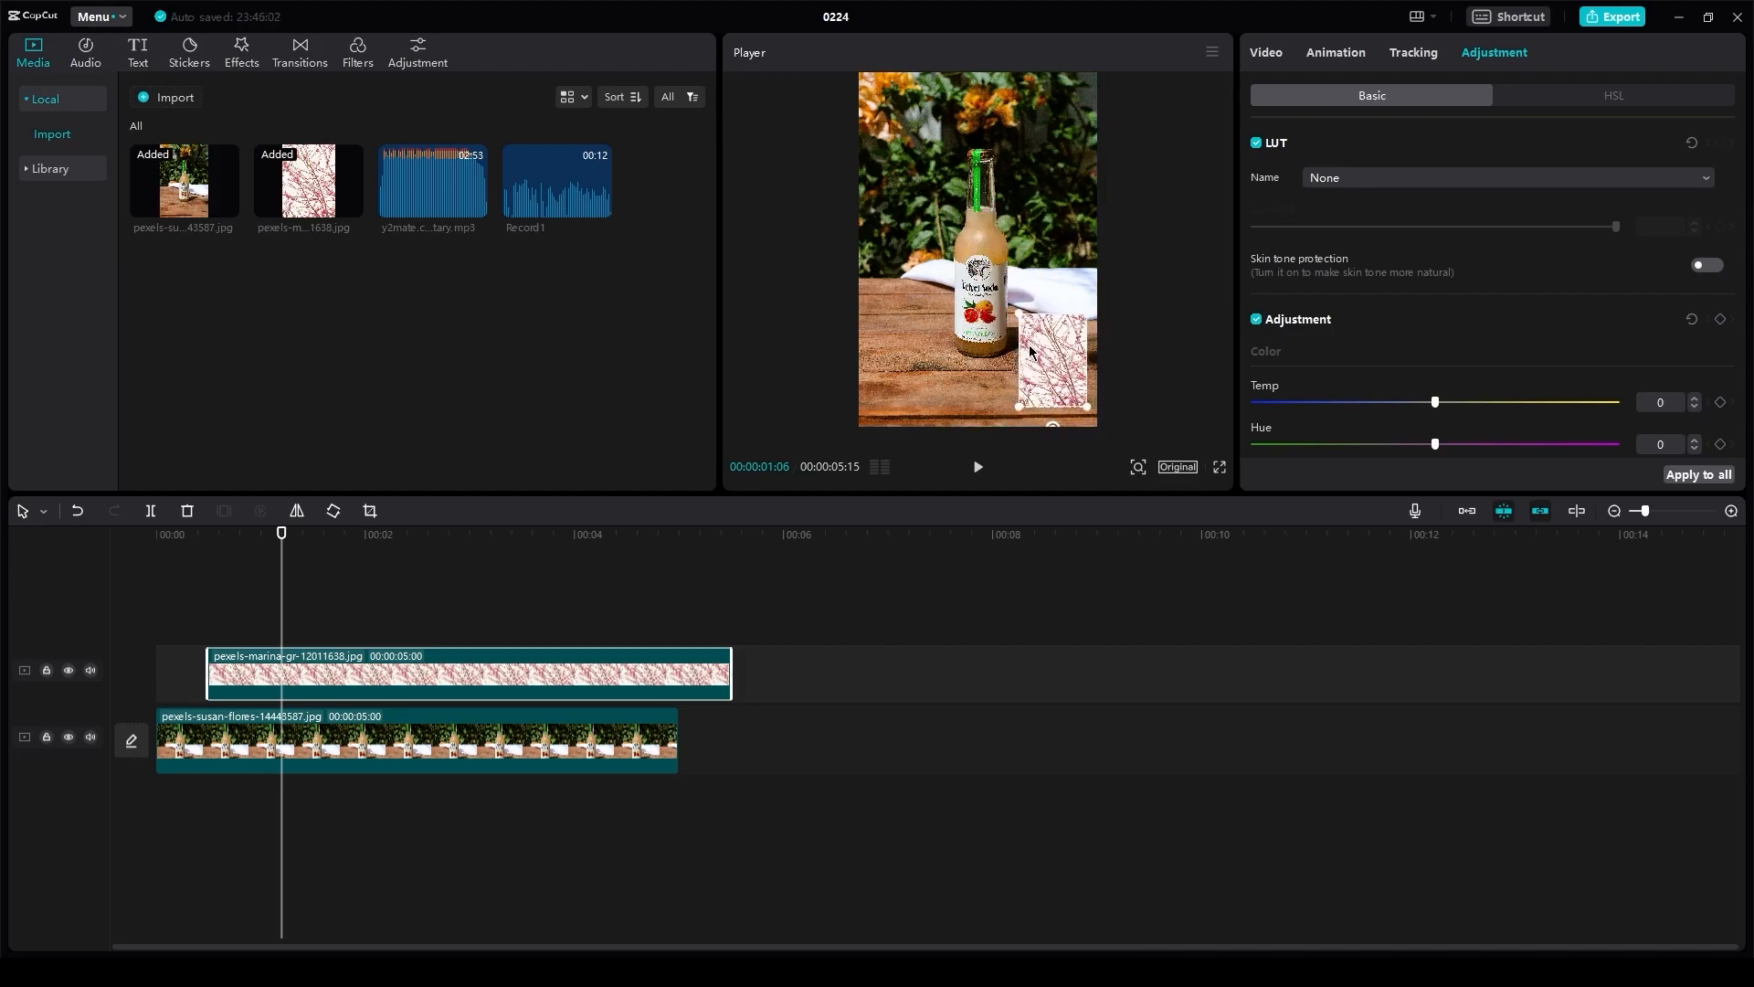
mouse_move(1349, 381)
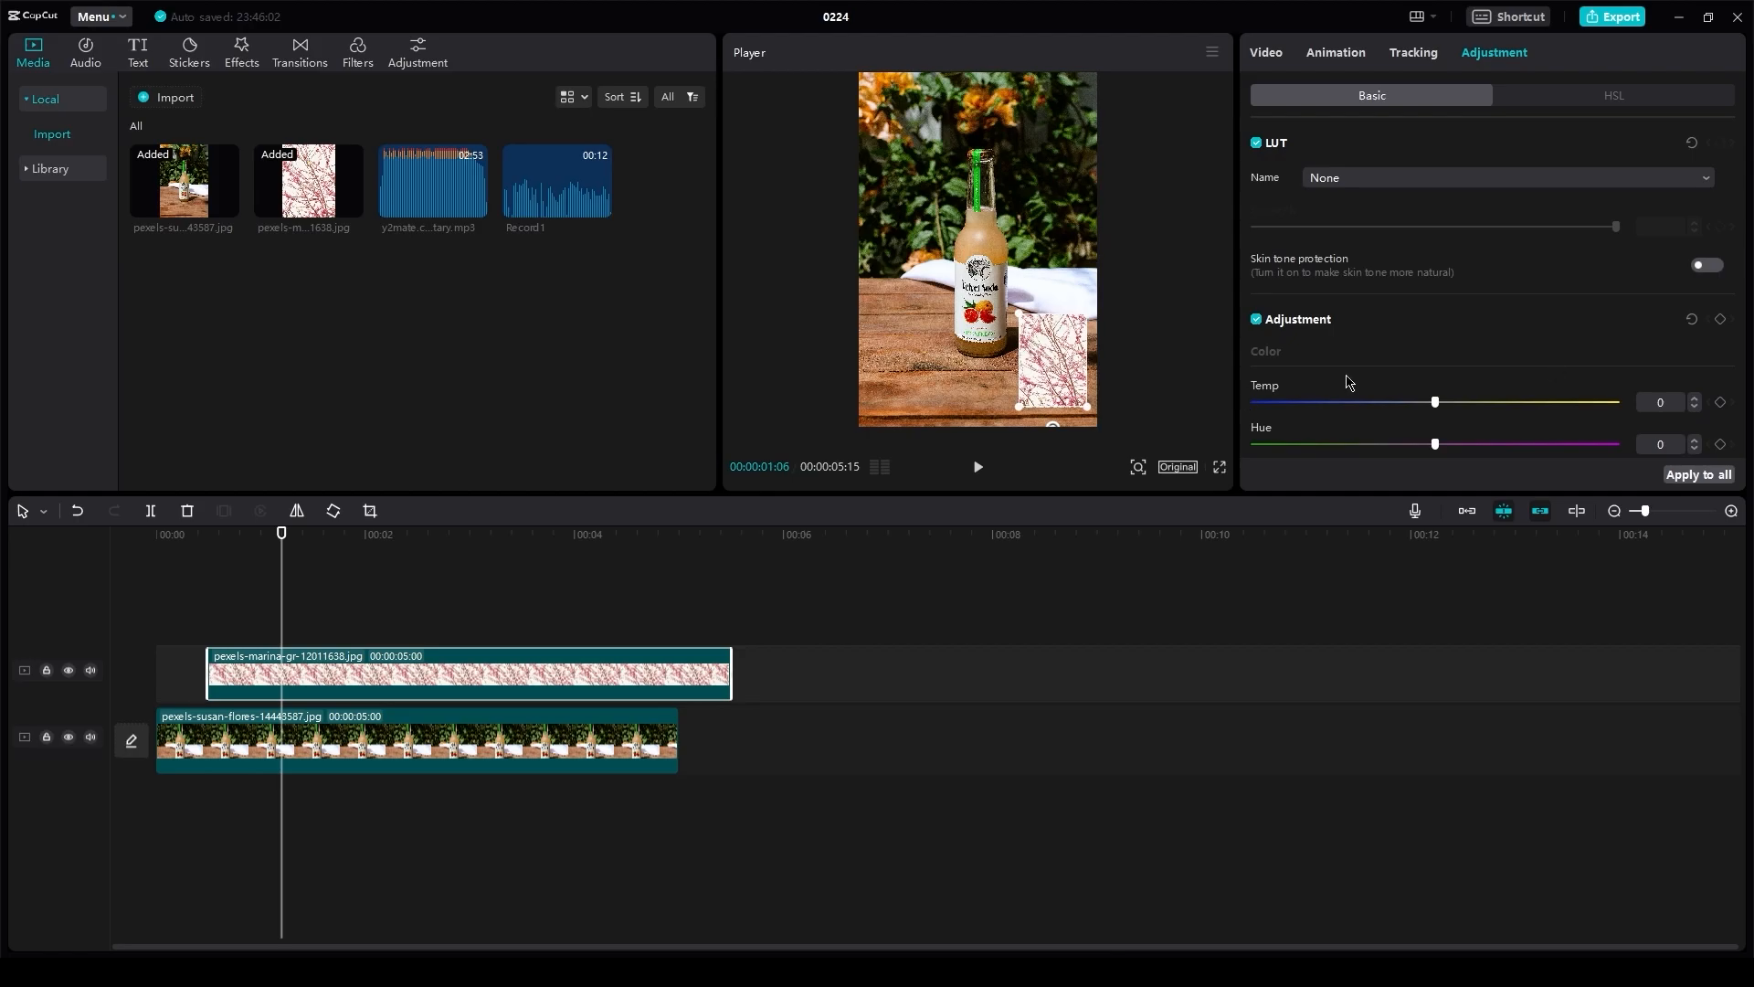
Step: Lower the blossom overlay's opacity to about 63% in the Video Basic settings
scroll(down, 3)
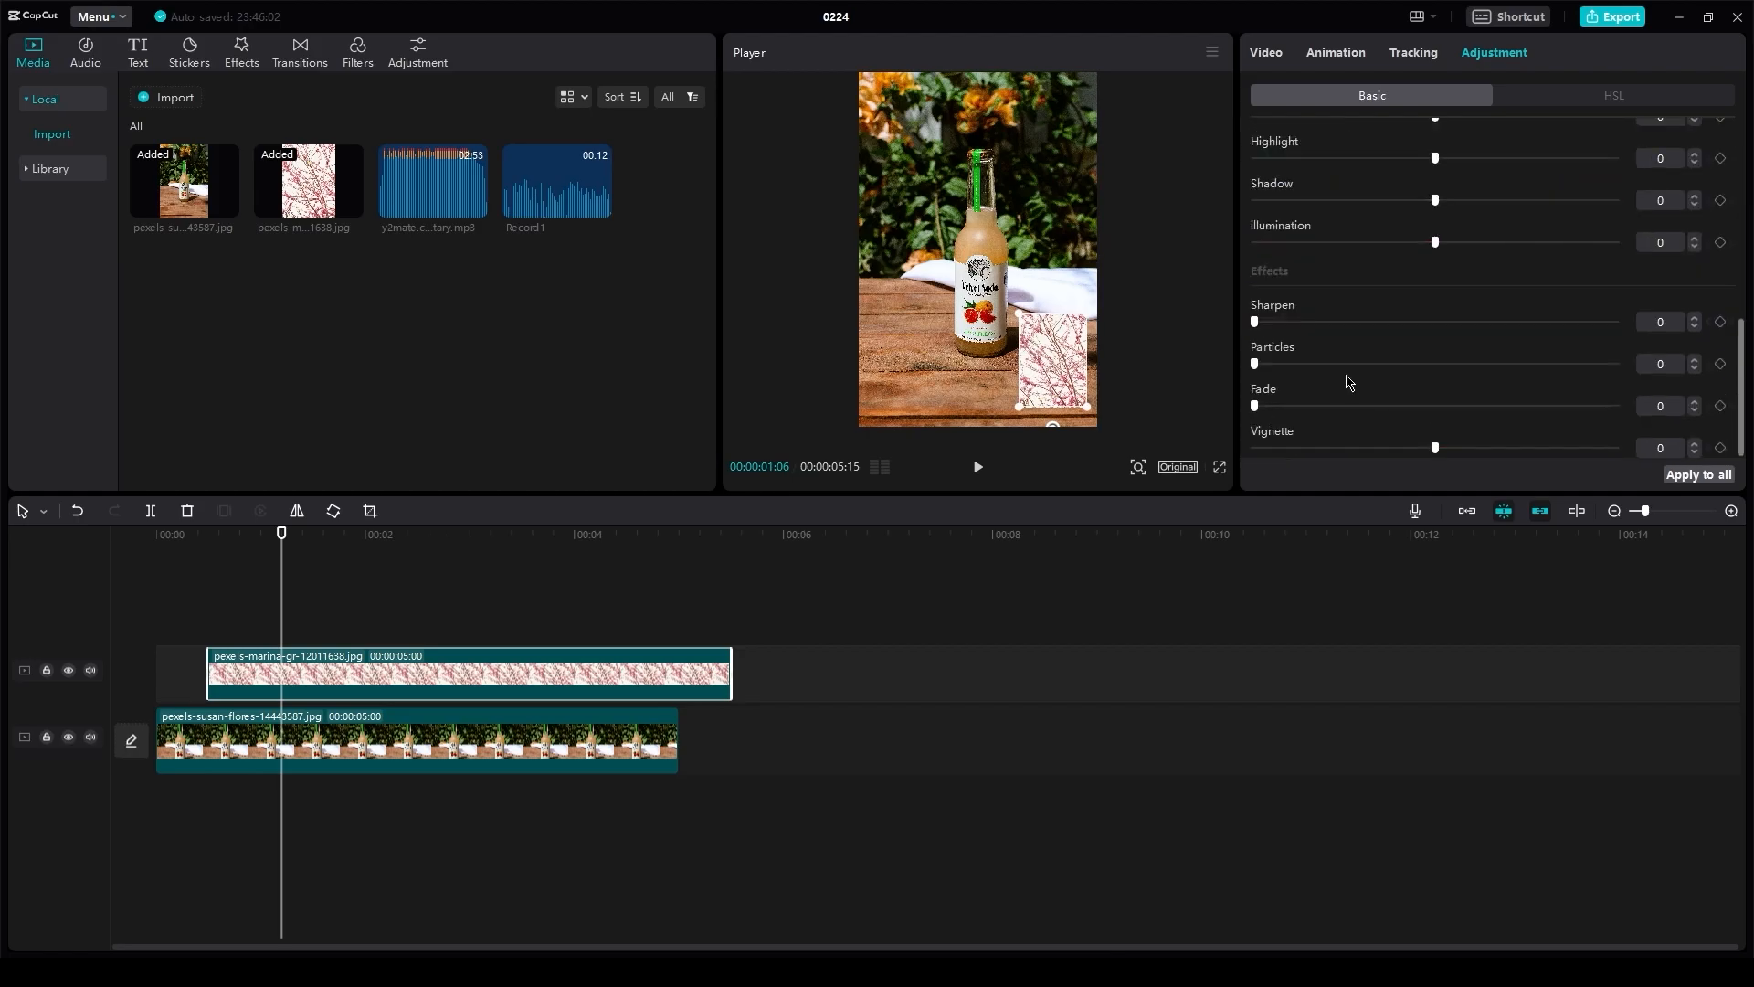
click(1265, 51)
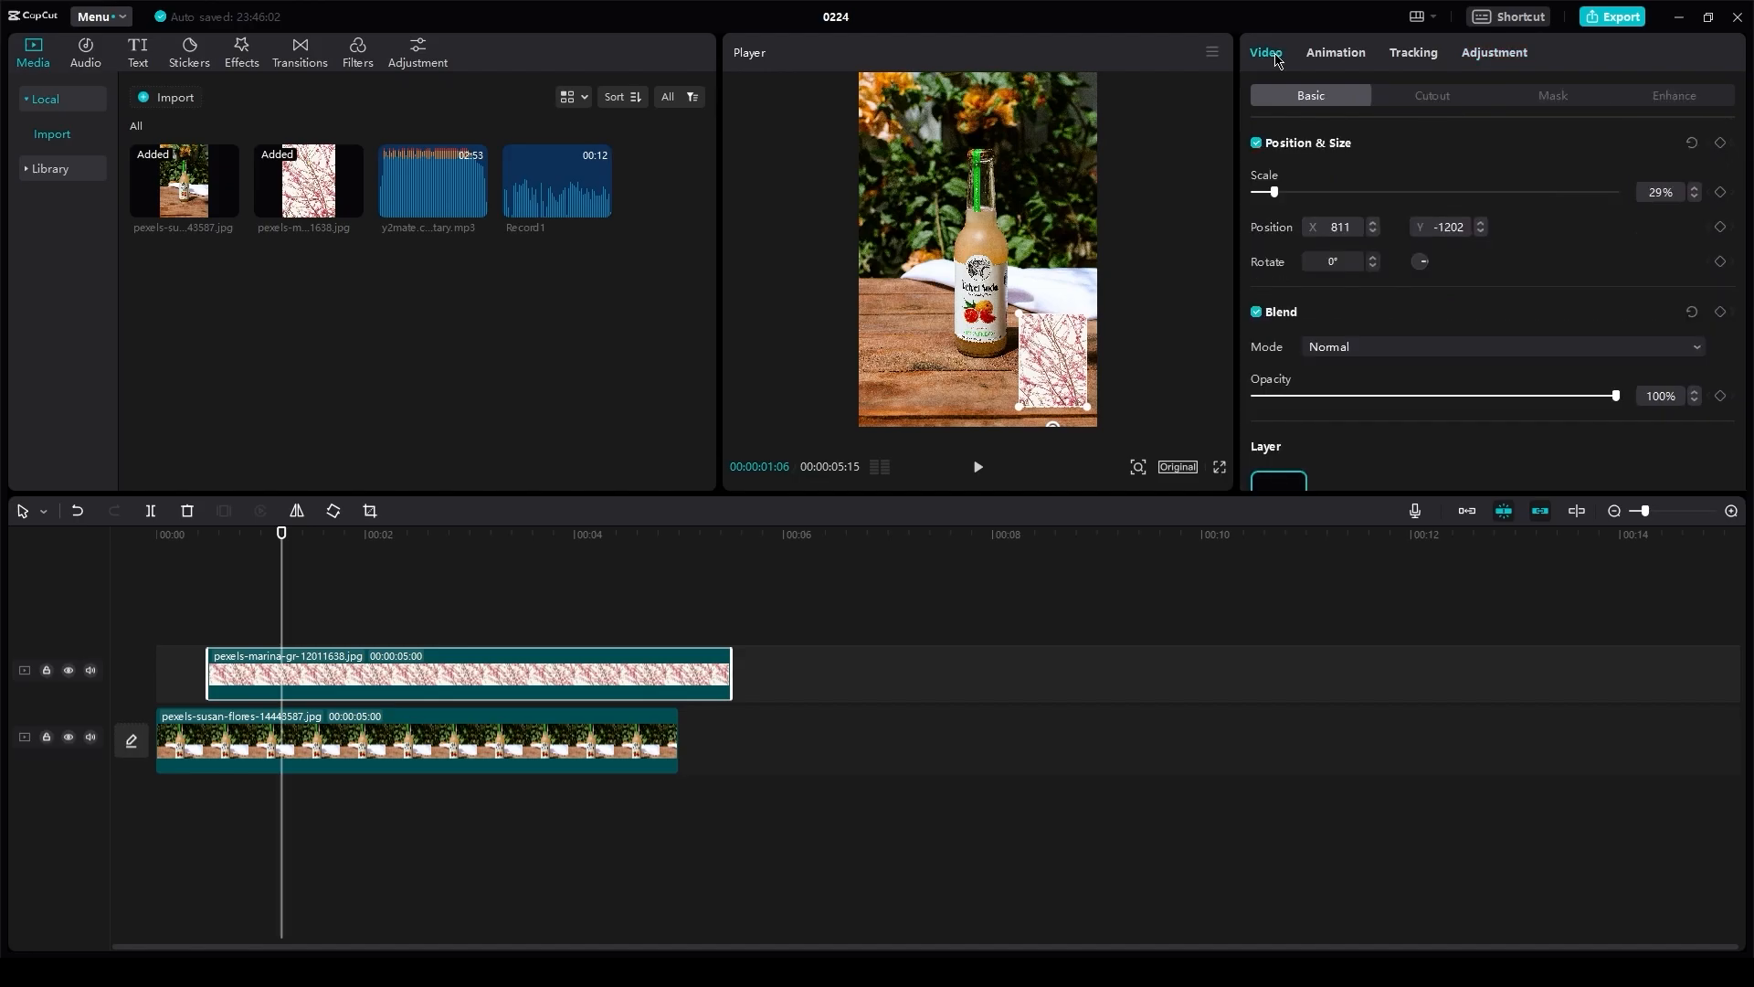
mouse_move(1433, 404)
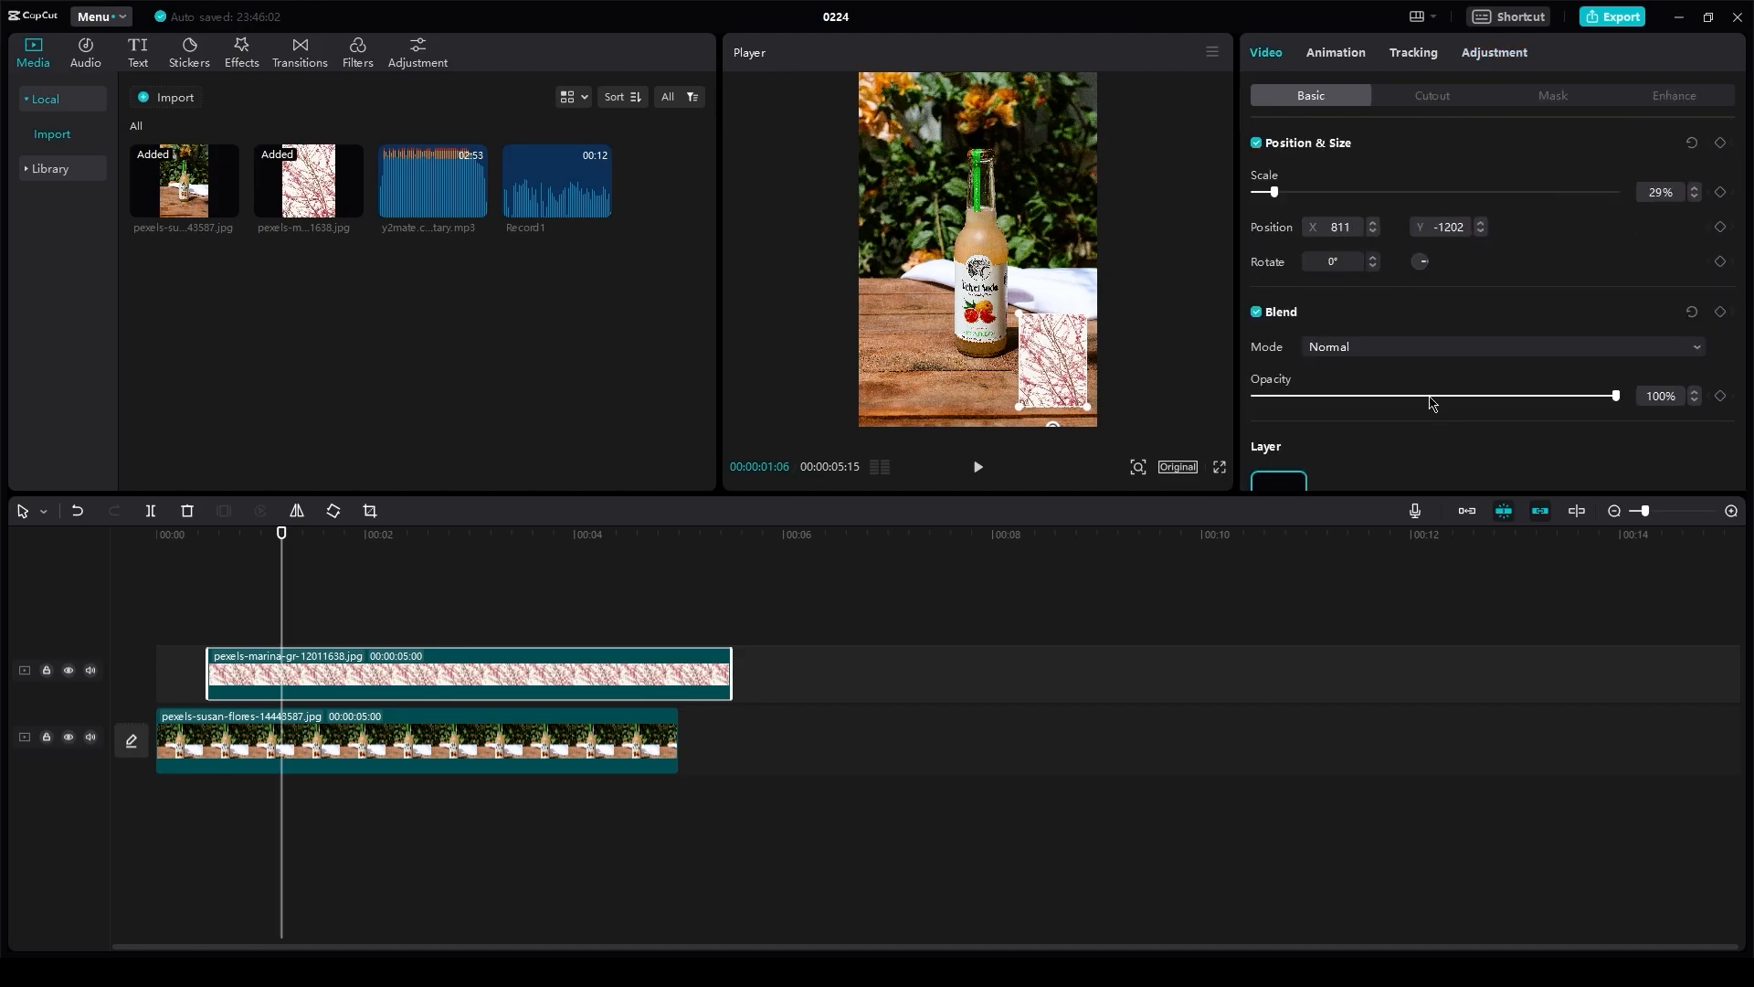
drag(1613, 395, 1484, 394)
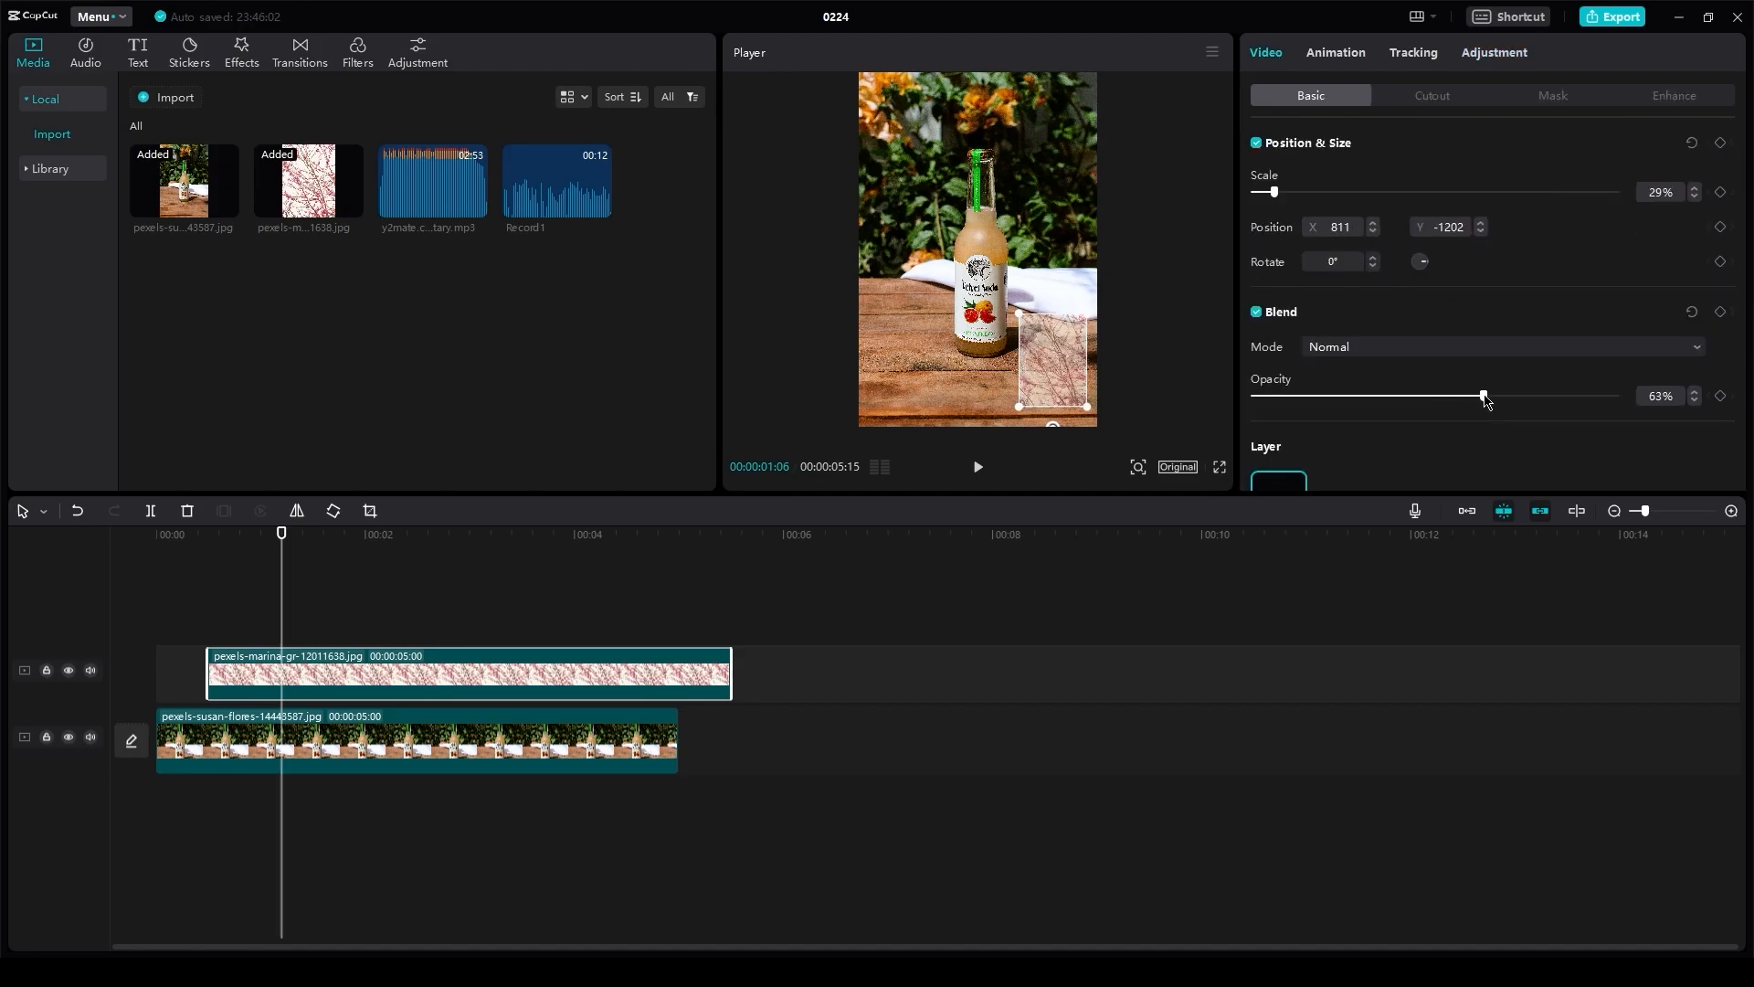